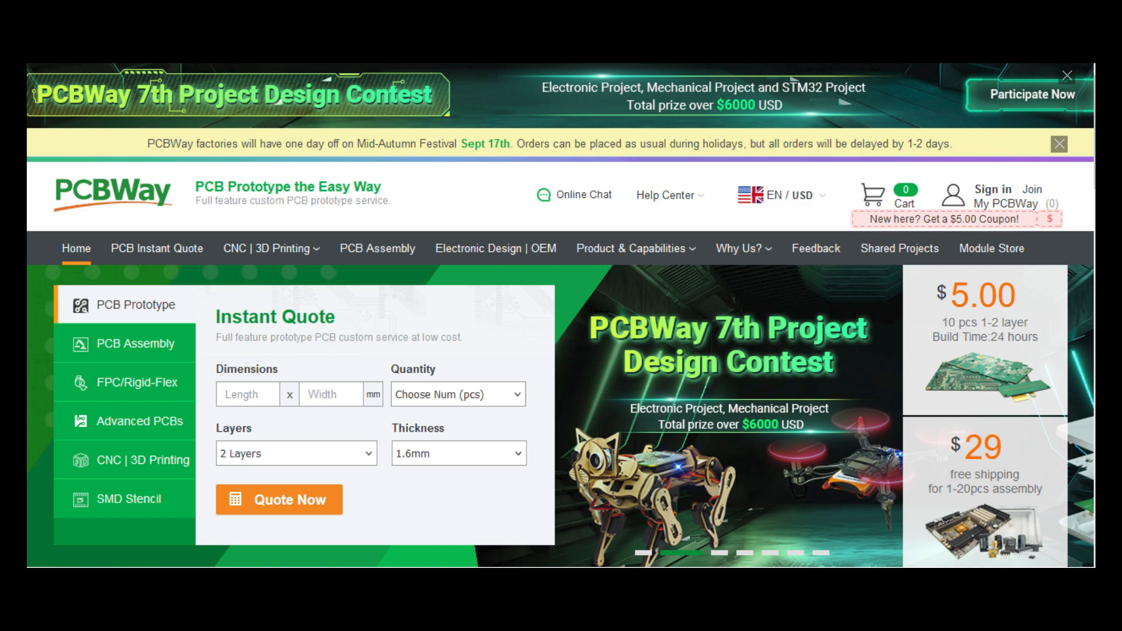
Open the PCBWay 7th Project Design Contest page from the homepage banner.
{"action": "left_click", "coordinate": [1032, 94]}
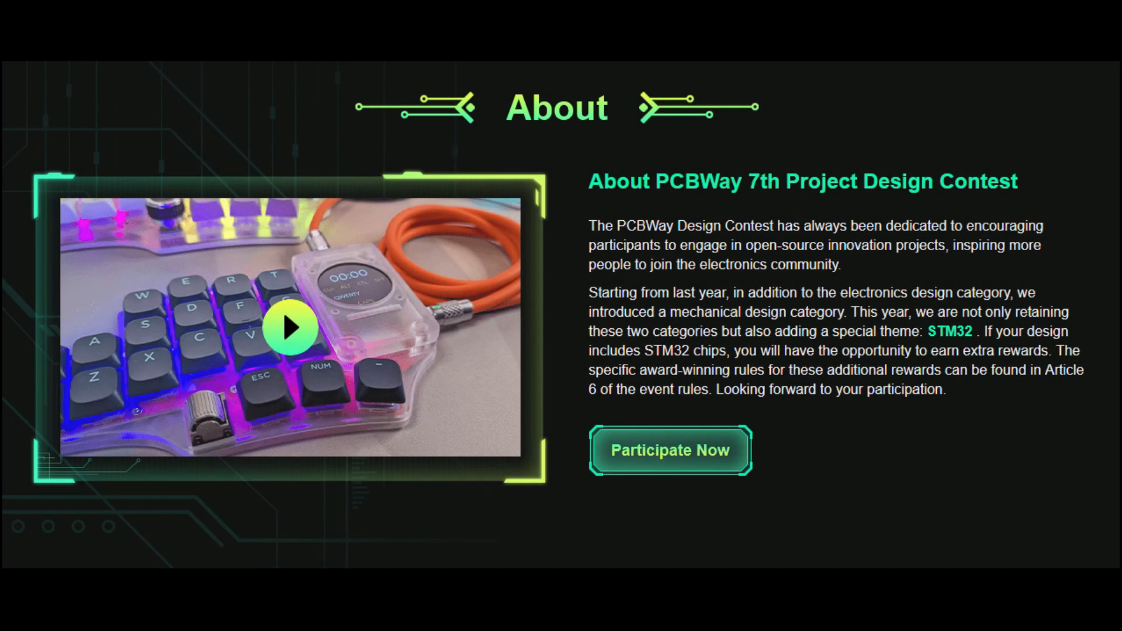